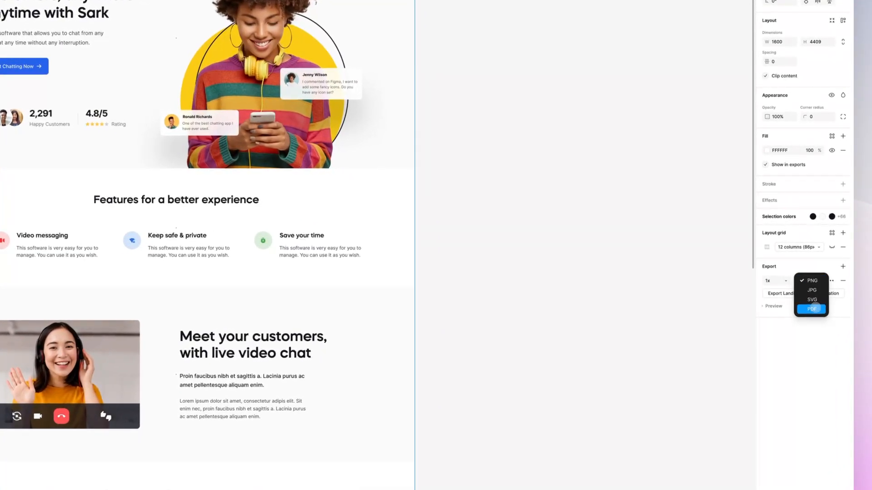
- Switch the landing frame's export format from PNG to PDF
{"action": "left_click", "coordinate": [810, 309]}
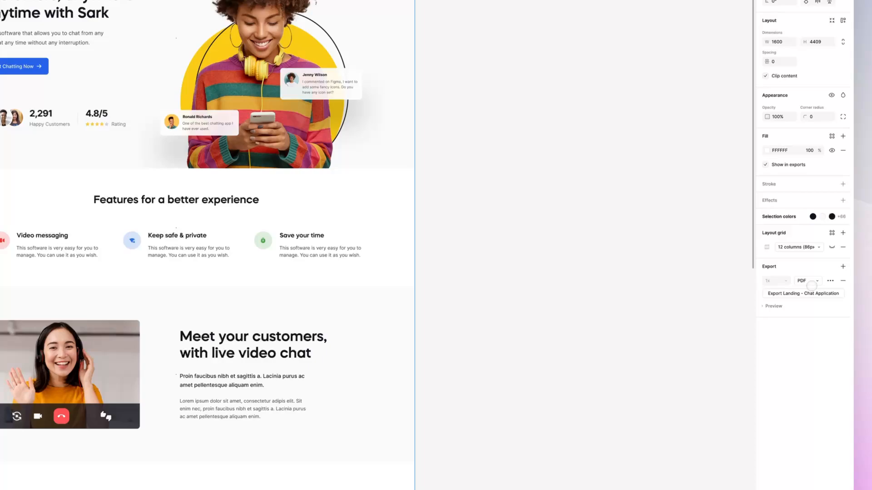
{"action": "mouse_move", "coordinate": [426, 195]}
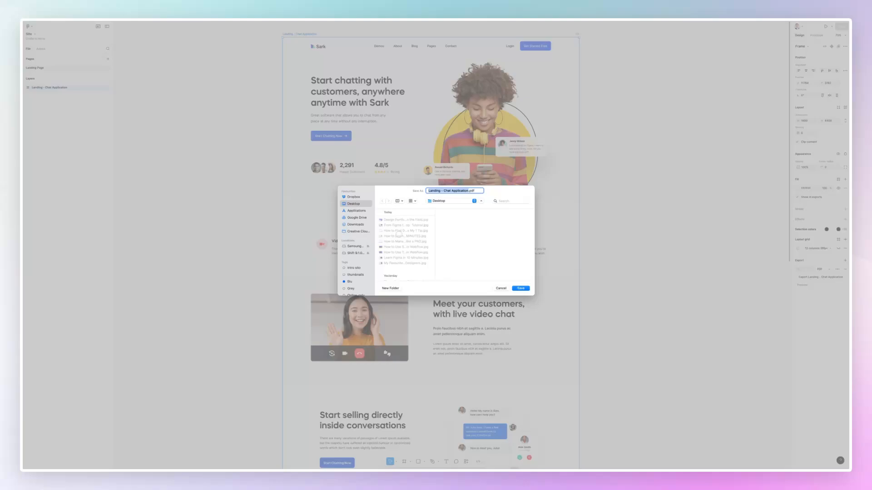
- Save the Landing - Chat Application PDF to the Desktop
{"action": "left_click", "coordinate": [500, 288]}
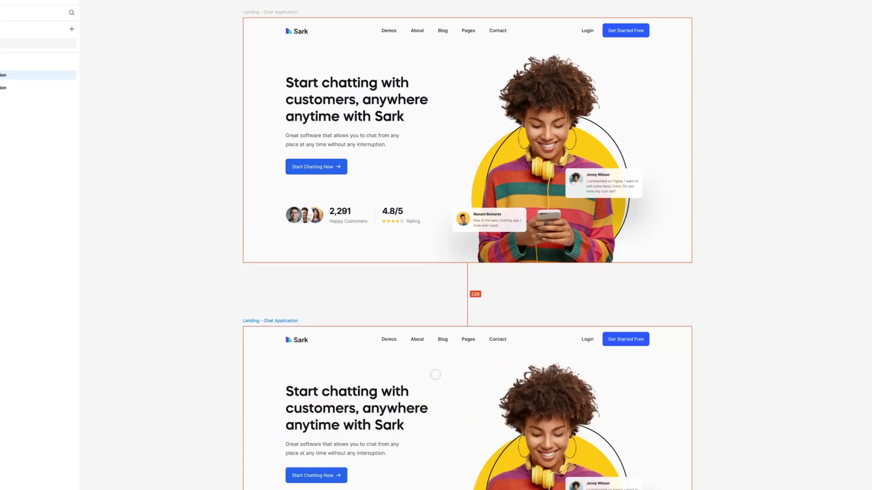
- Scroll the canvas down past the stacked landing frame copies
{"action": "scroll", "scroll_direction": "down", "scroll_amount": 3}
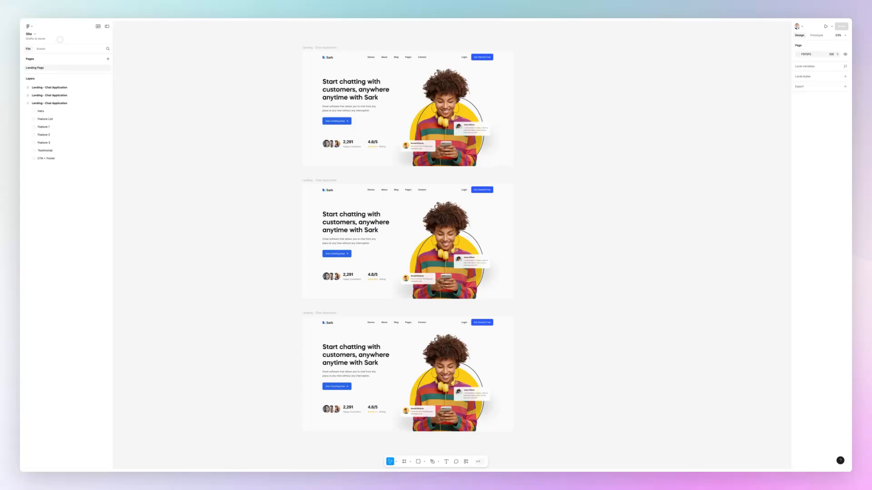
{"action": "mouse_move", "coordinate": [28, 26]}
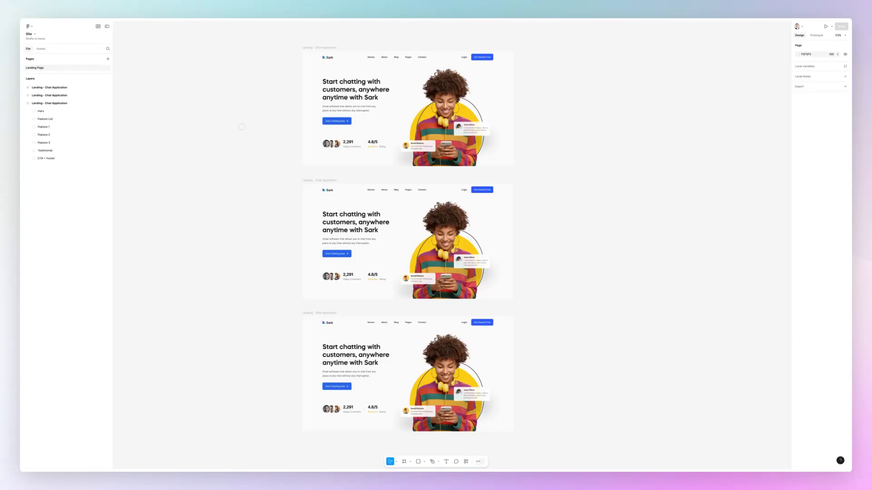
- Choose File > Export frames to PDF from the main menu
{"action": "left_click", "coordinate": [408, 109]}
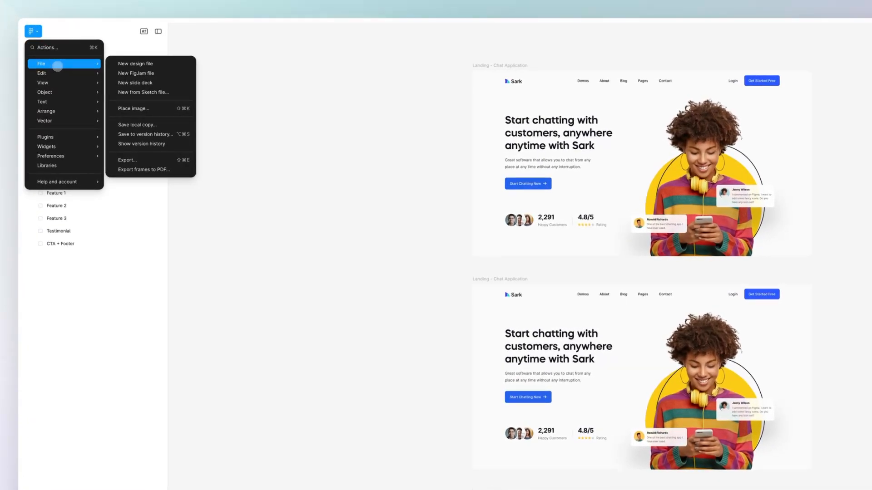
{"action": "mouse_move", "coordinate": [144, 170]}
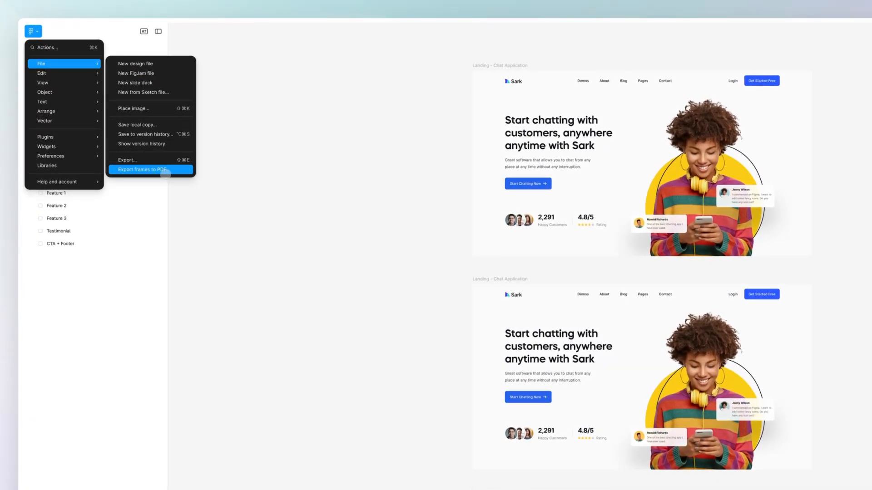
{"action": "left_click", "coordinate": [142, 169]}
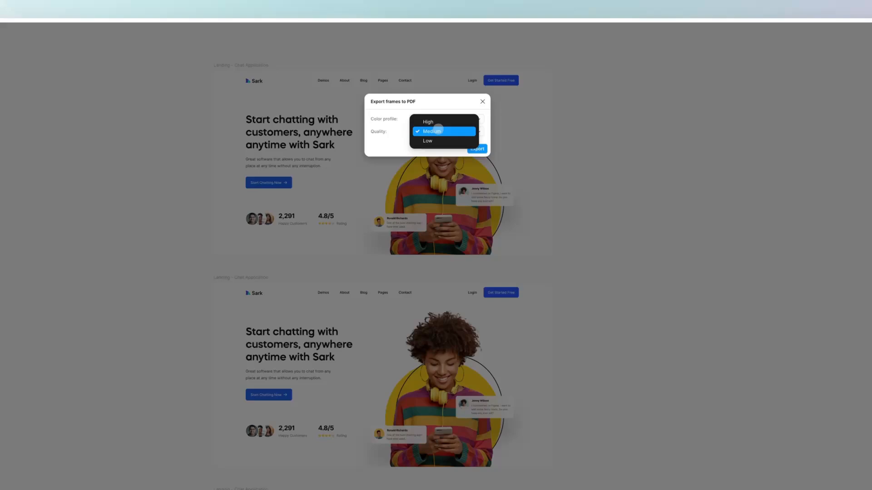
- Export frames to PDF with High quality and Same as file (sRGB) colour profile
{"action": "left_click", "coordinate": [427, 122]}
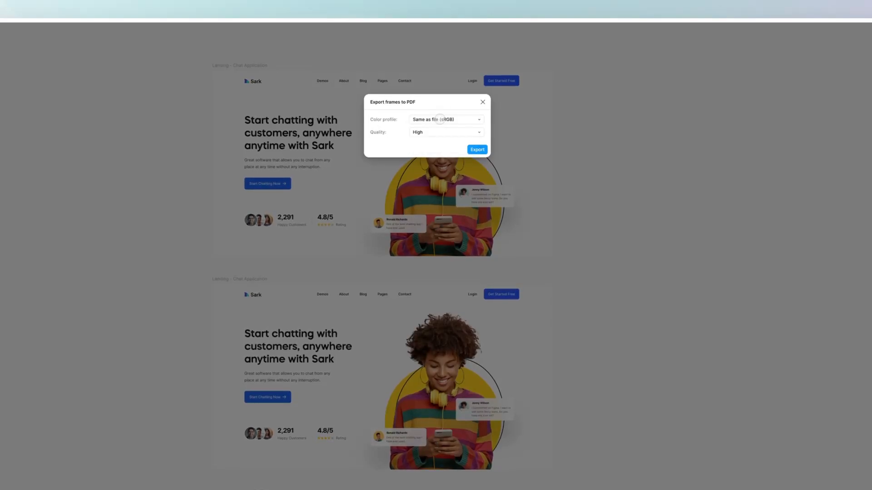
{"action": "left_click", "coordinate": [445, 119]}
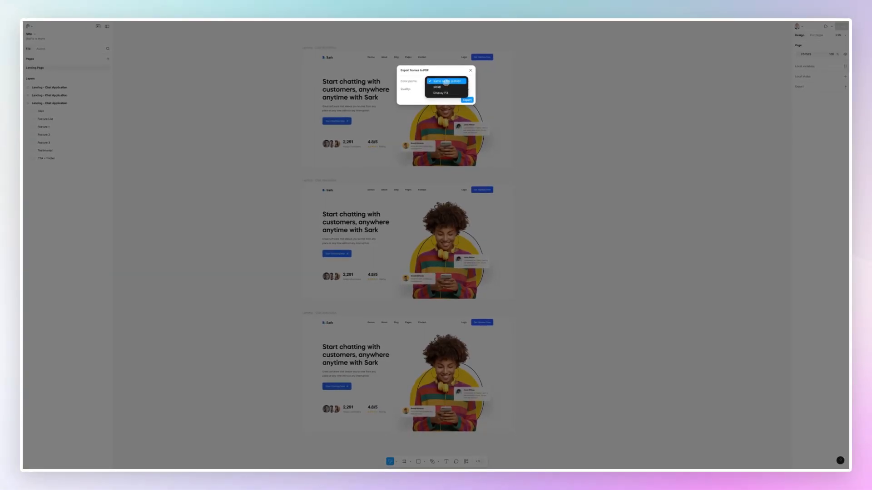
{"action": "left_click", "coordinate": [445, 81]}
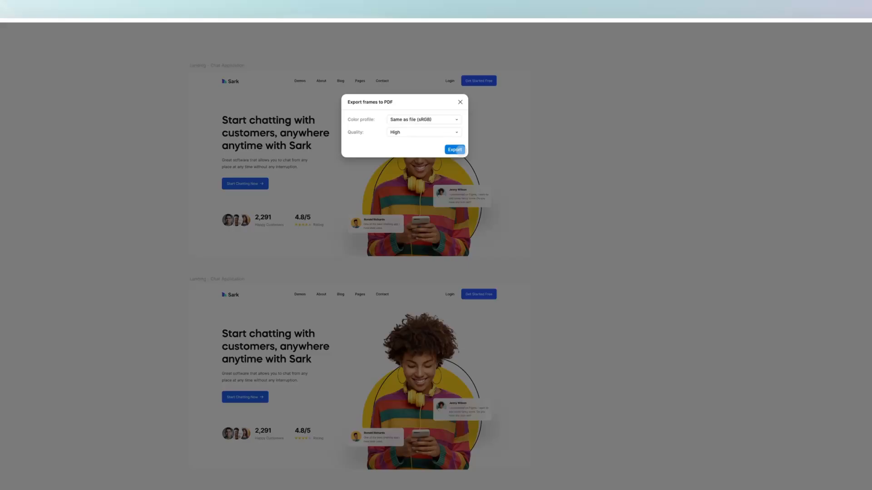
{"action": "left_click", "coordinate": [454, 149]}
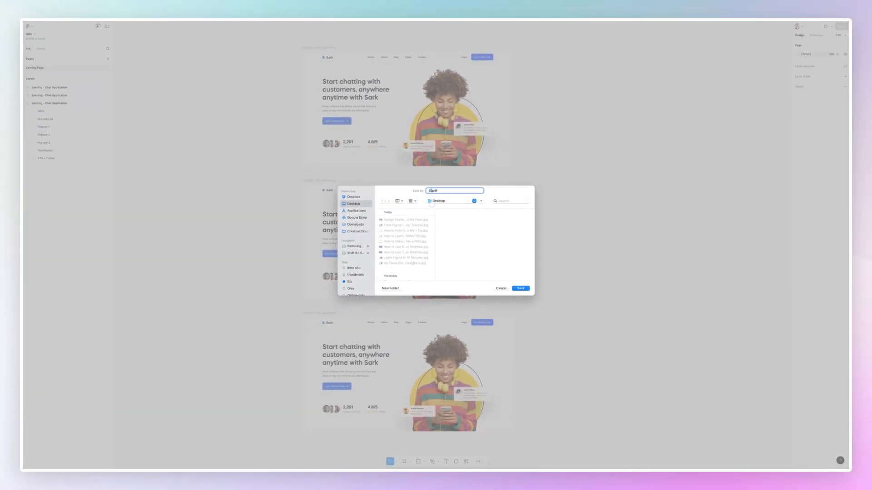
- Save the combined three-page PDF as Site.pdf
{"action": "left_click", "coordinate": [520, 288]}
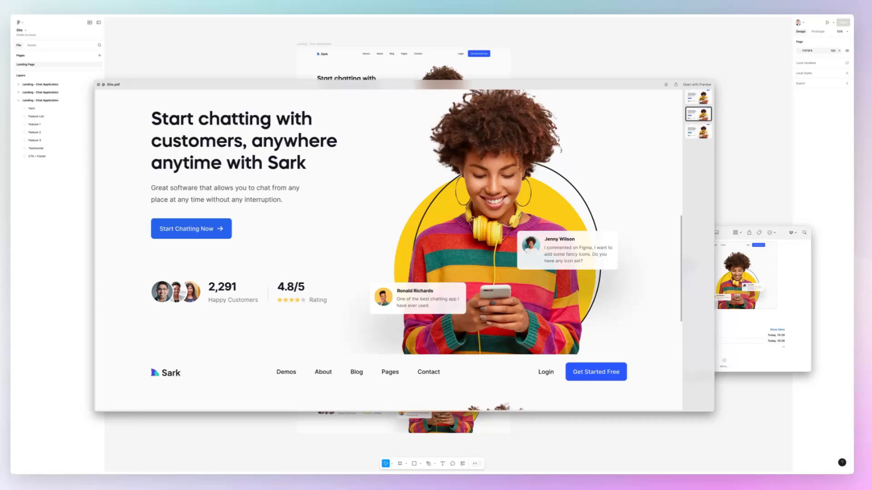
{"action": "scroll", "scroll_direction": "down", "scroll_amount": 3}
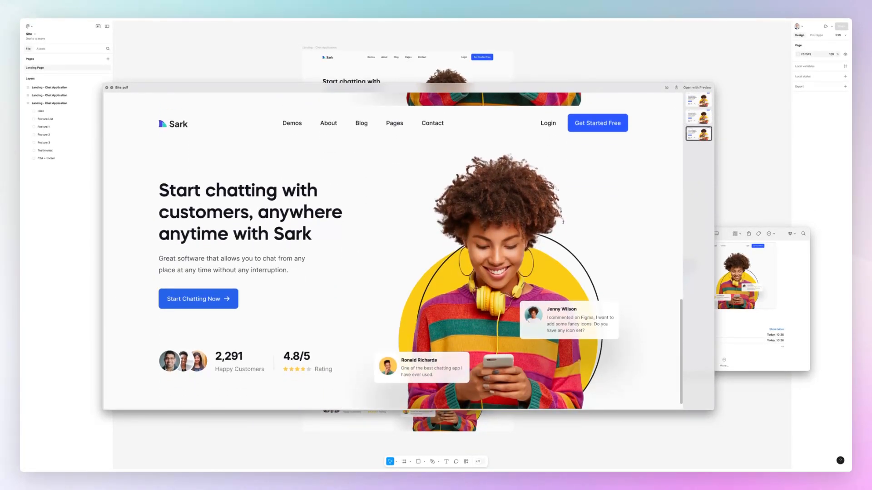
{"action": "scroll", "scroll_direction": "down", "scroll_amount": 3}
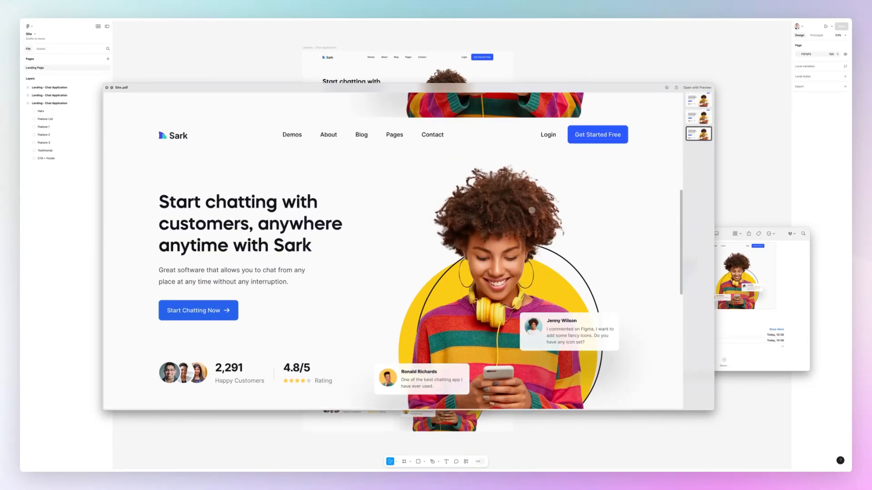